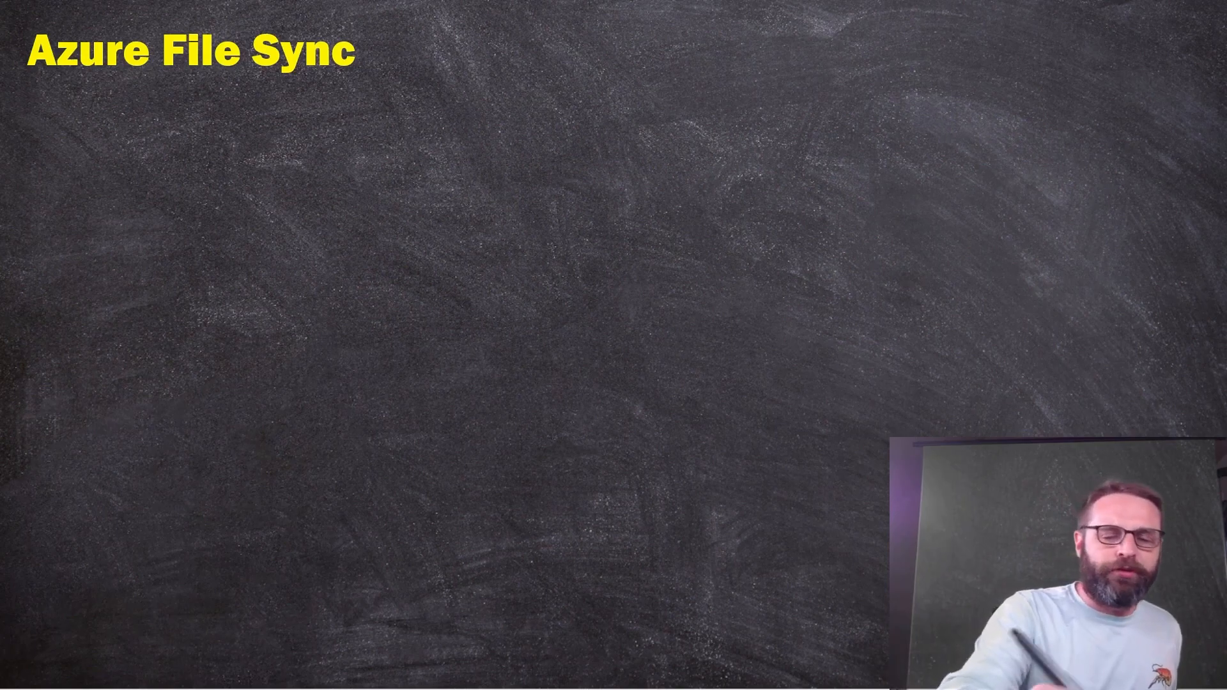
Draw a tall blue building outline on the left and handwrite HQ inside it
drag(198, 467, 466, 169)
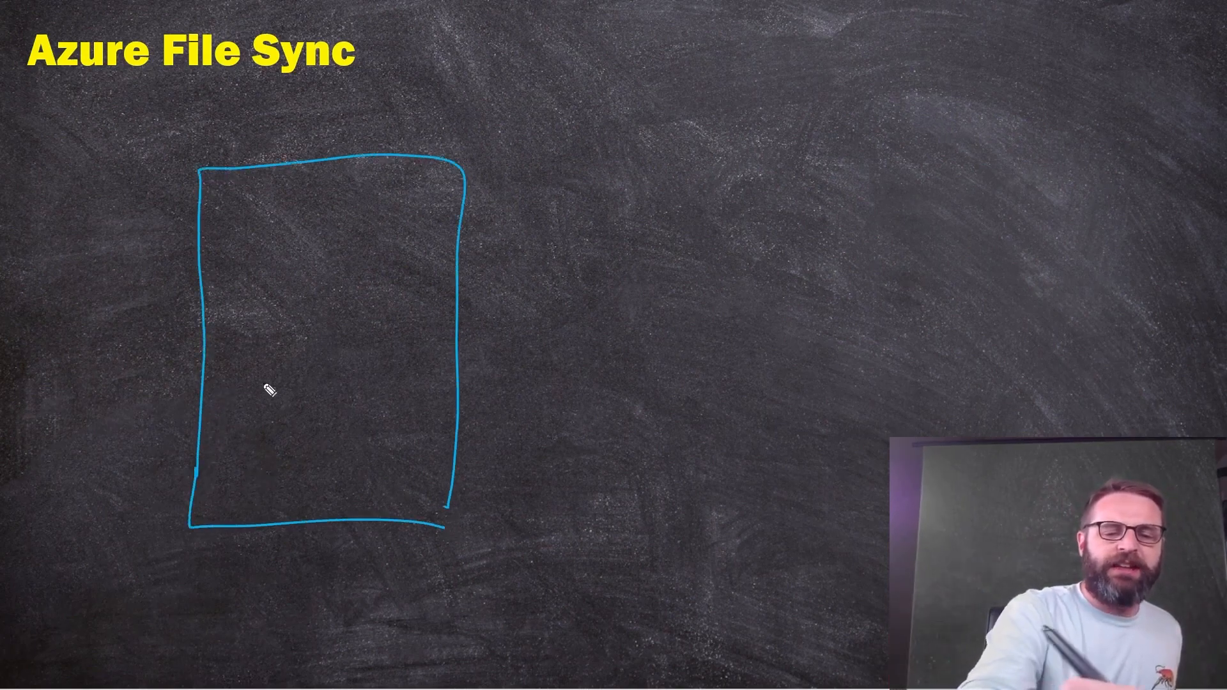
drag(266, 384, 353, 406)
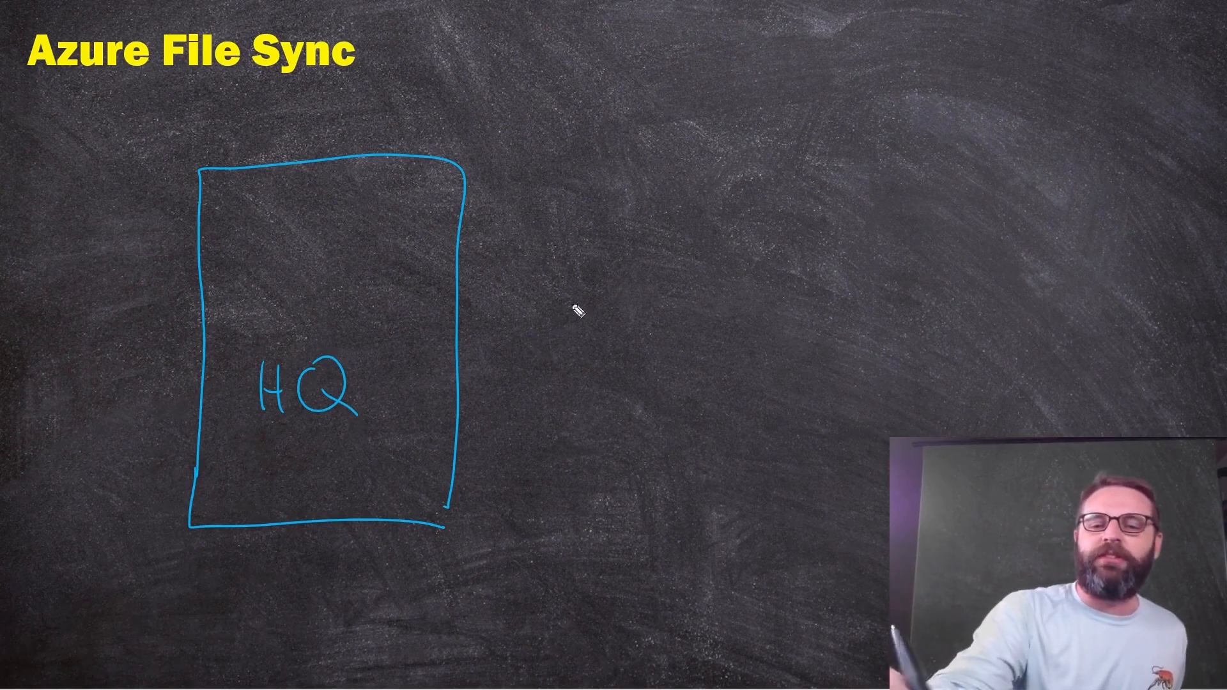
mouse_move(657, 192)
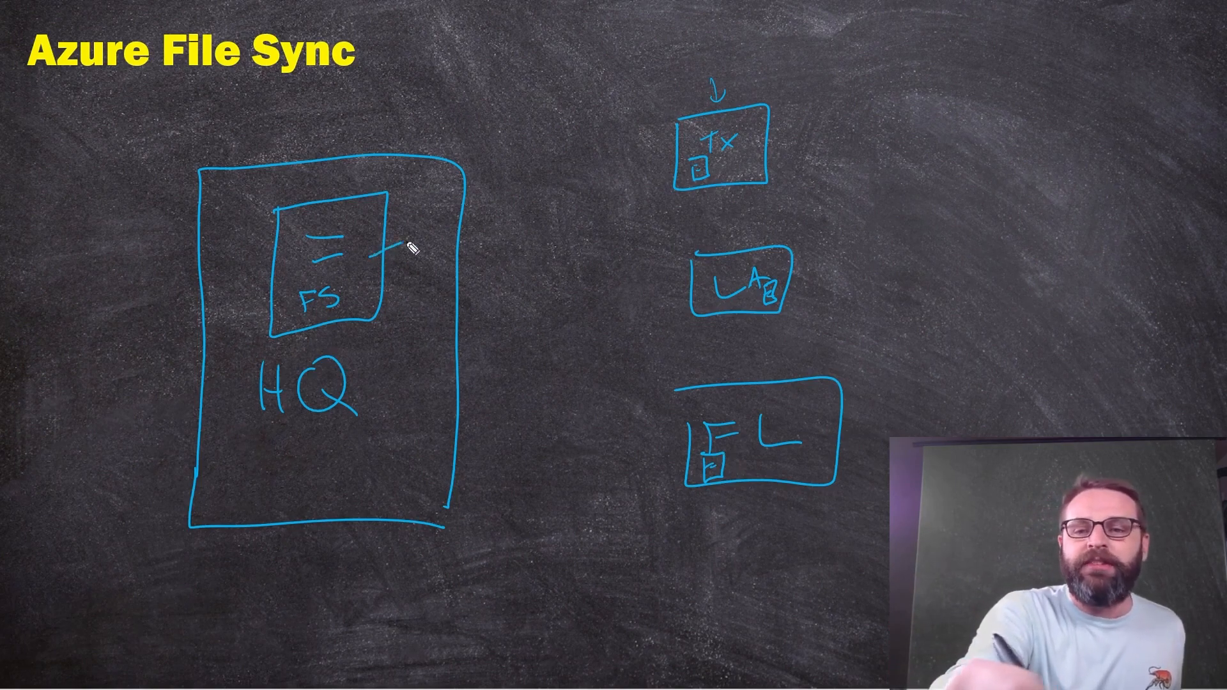
drag(375, 254, 602, 294)
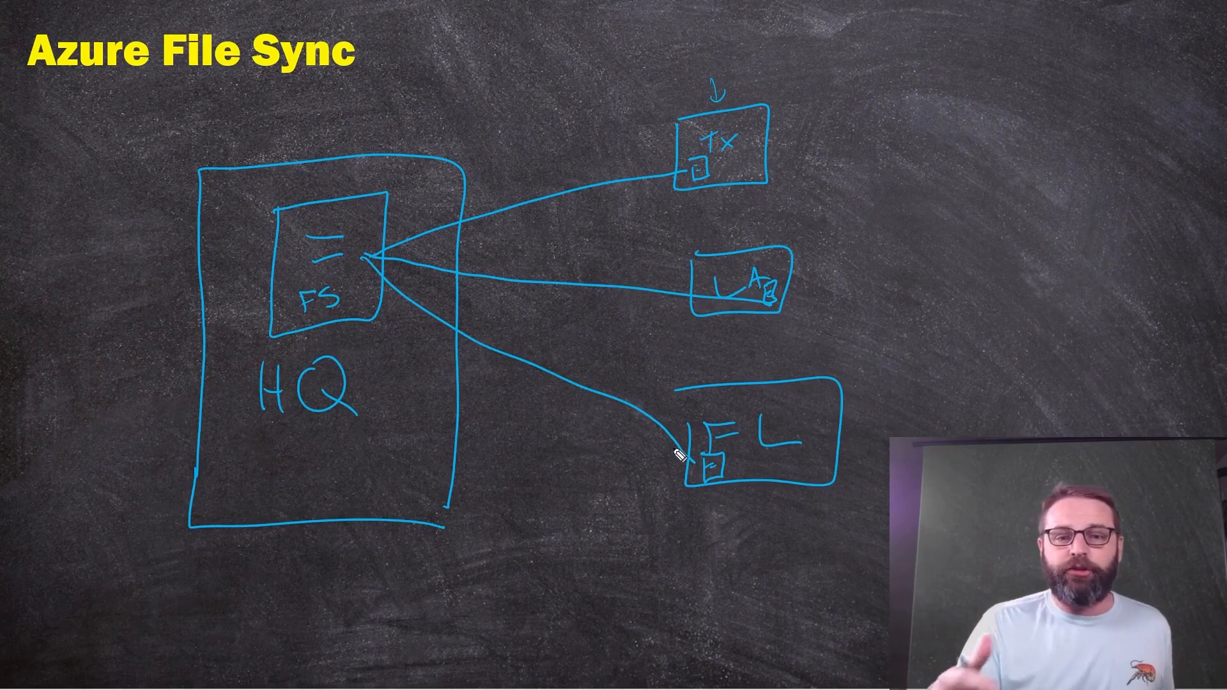
mouse_move(766, 281)
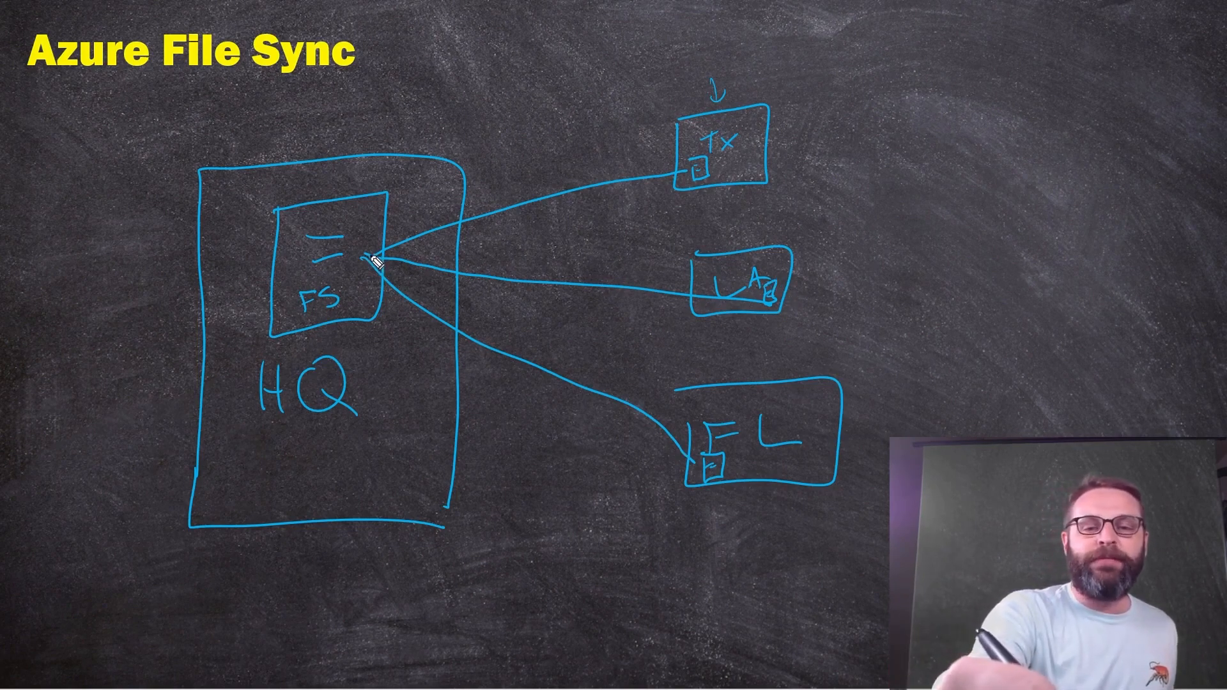
drag(374, 262, 706, 270)
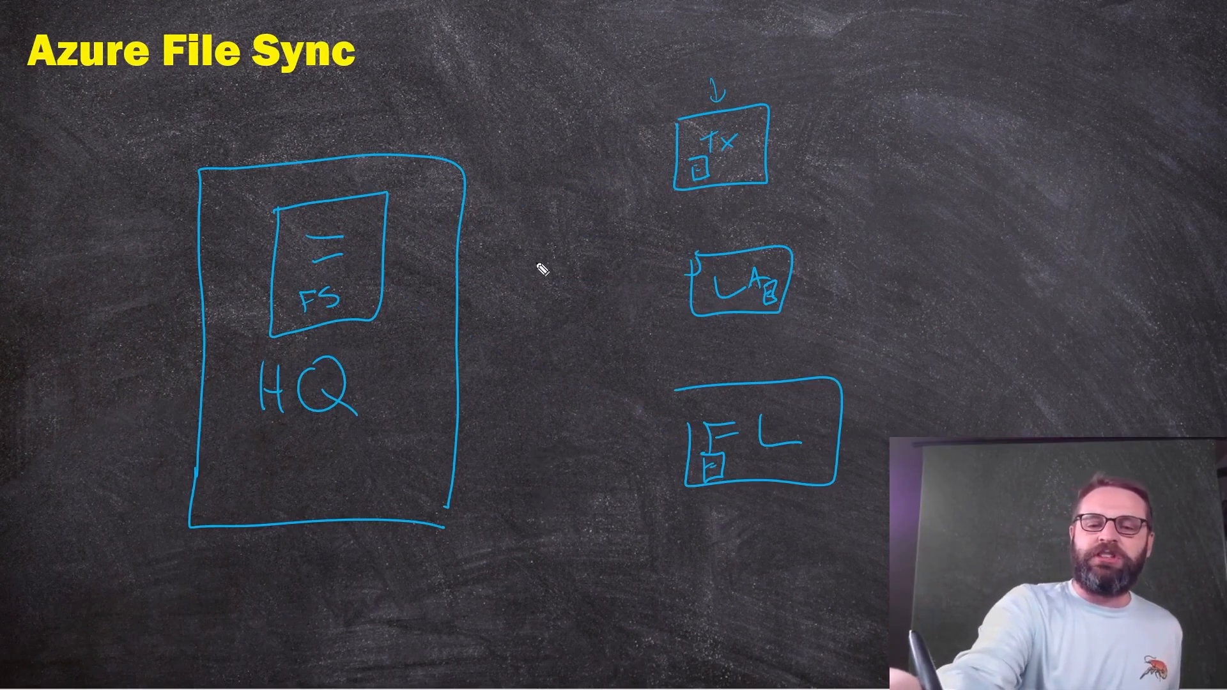
Sketch the Azure cloud between HQ and the branches and link the FL branch to it
drag(516, 243, 638, 353)
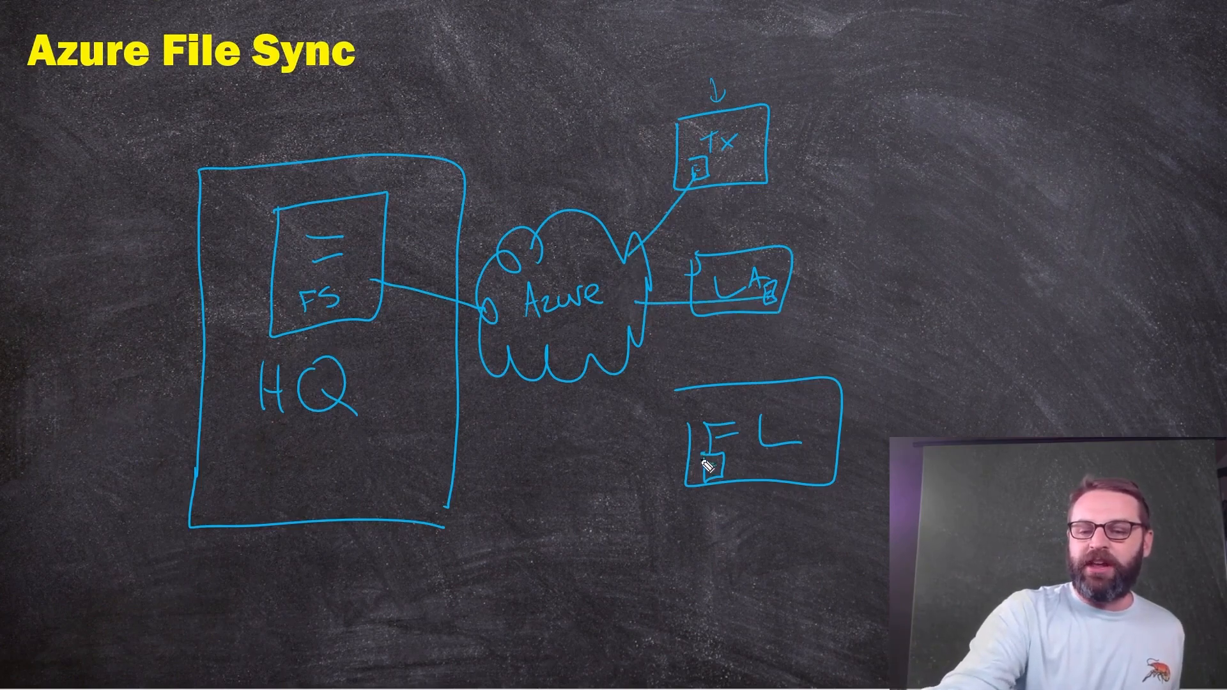
drag(619, 362, 708, 465)
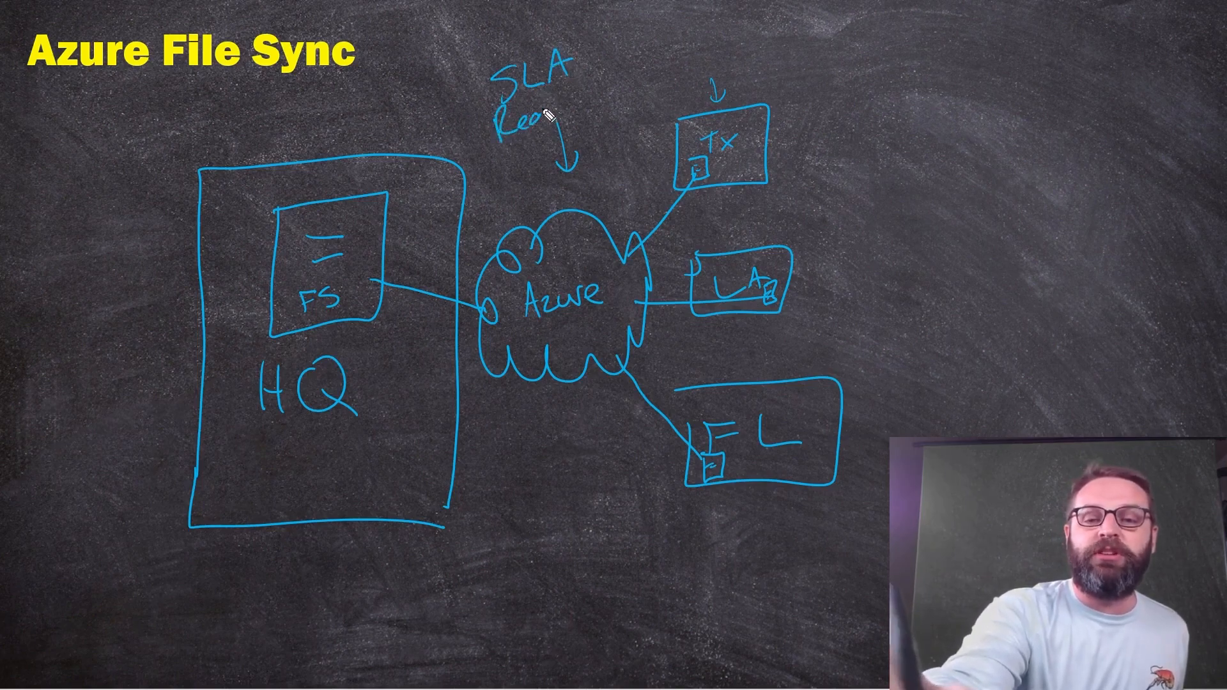
Handwrite 'Redundancy' under SLA above the Azure cloud
text(Redundancy)
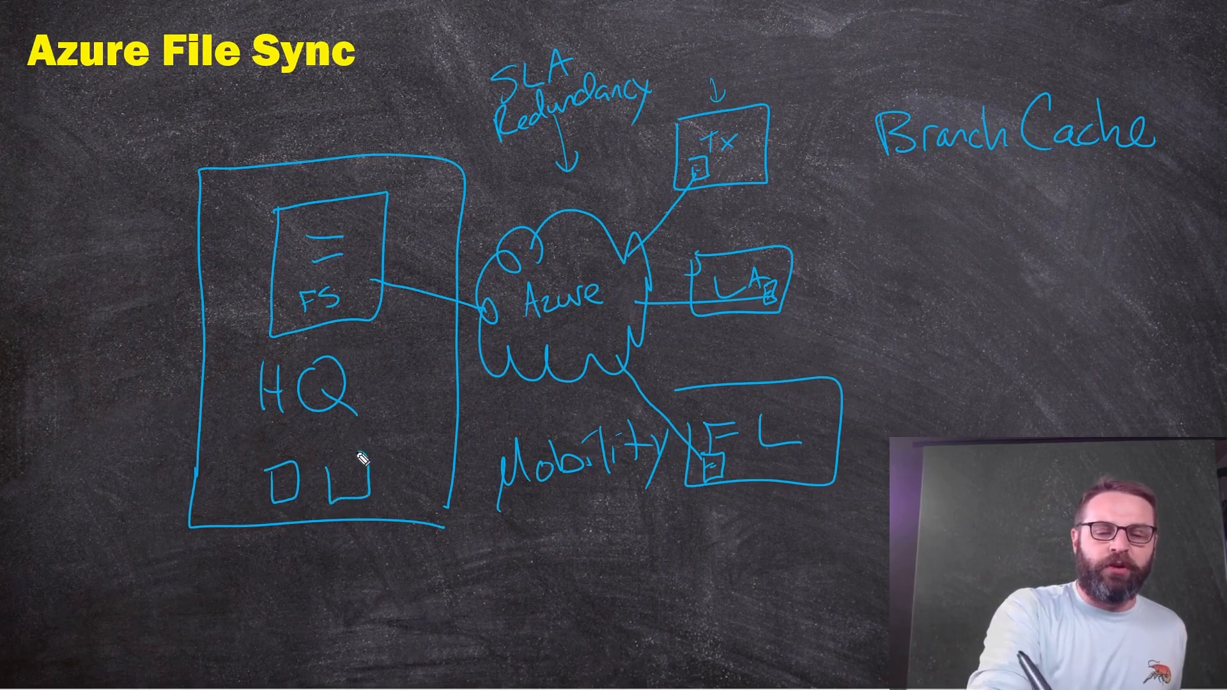
Add a client device box inside HQ and link the clients to the FS server
drag(353, 466, 414, 473)
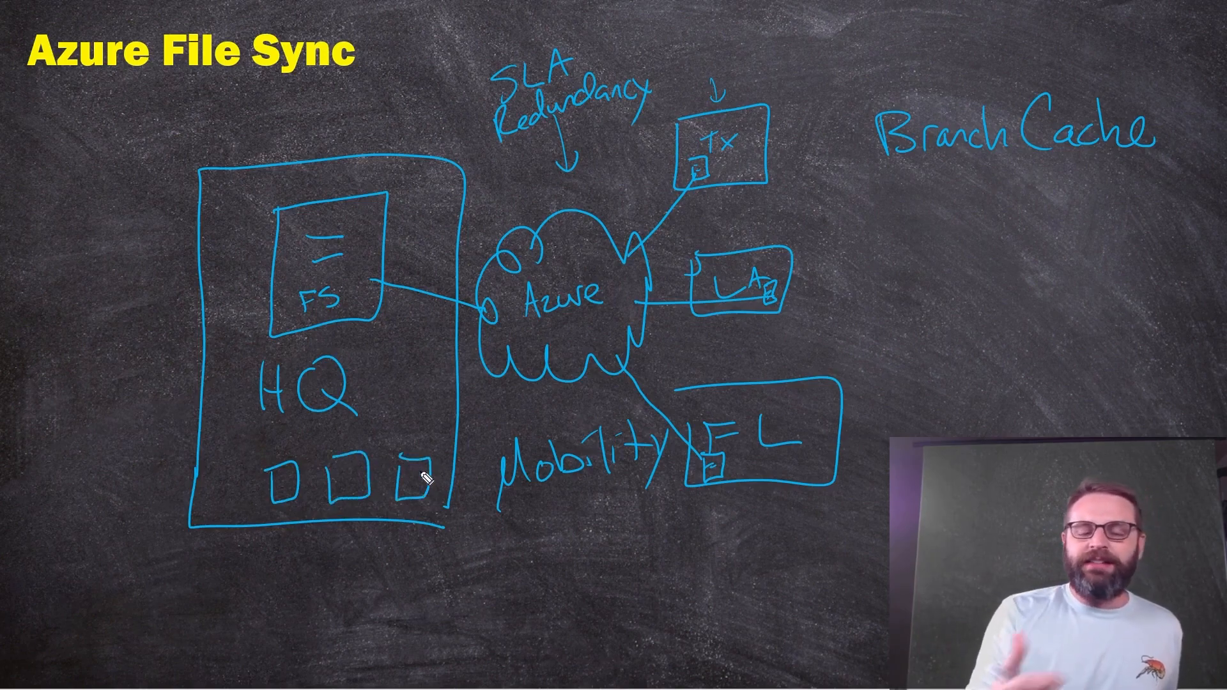
drag(384, 336, 419, 477)
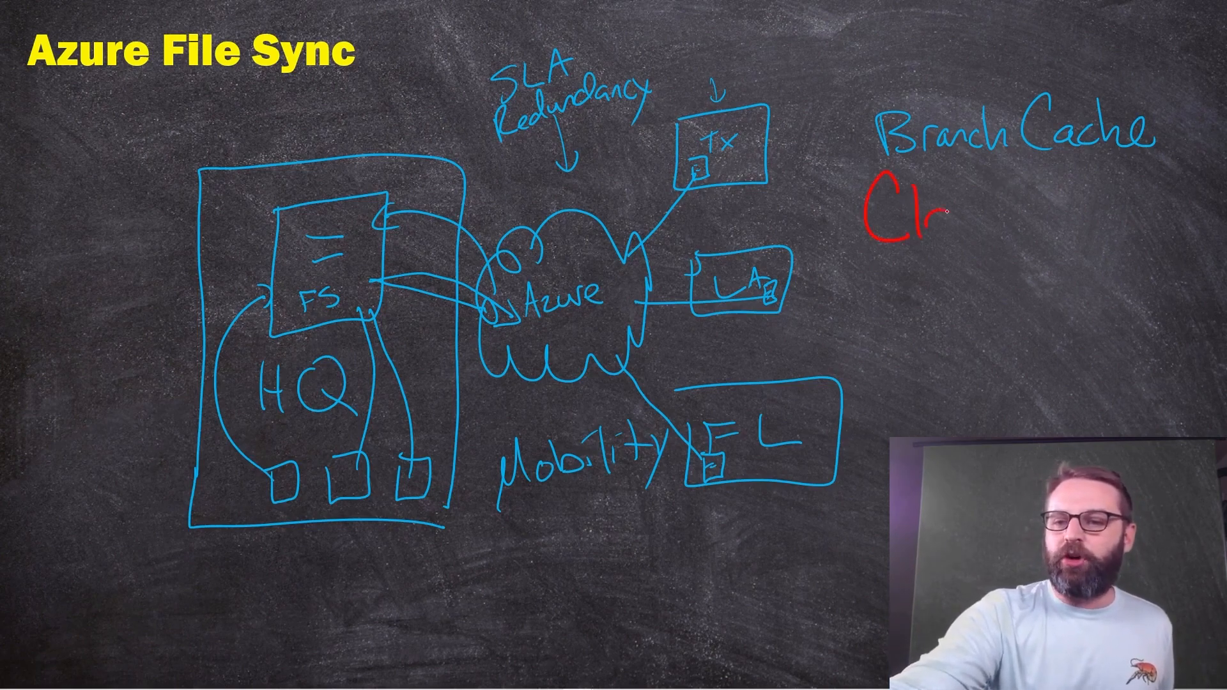
Handwrite 'Cloud Tiering' in red beneath Branch Cache
text(Cloud Tier)
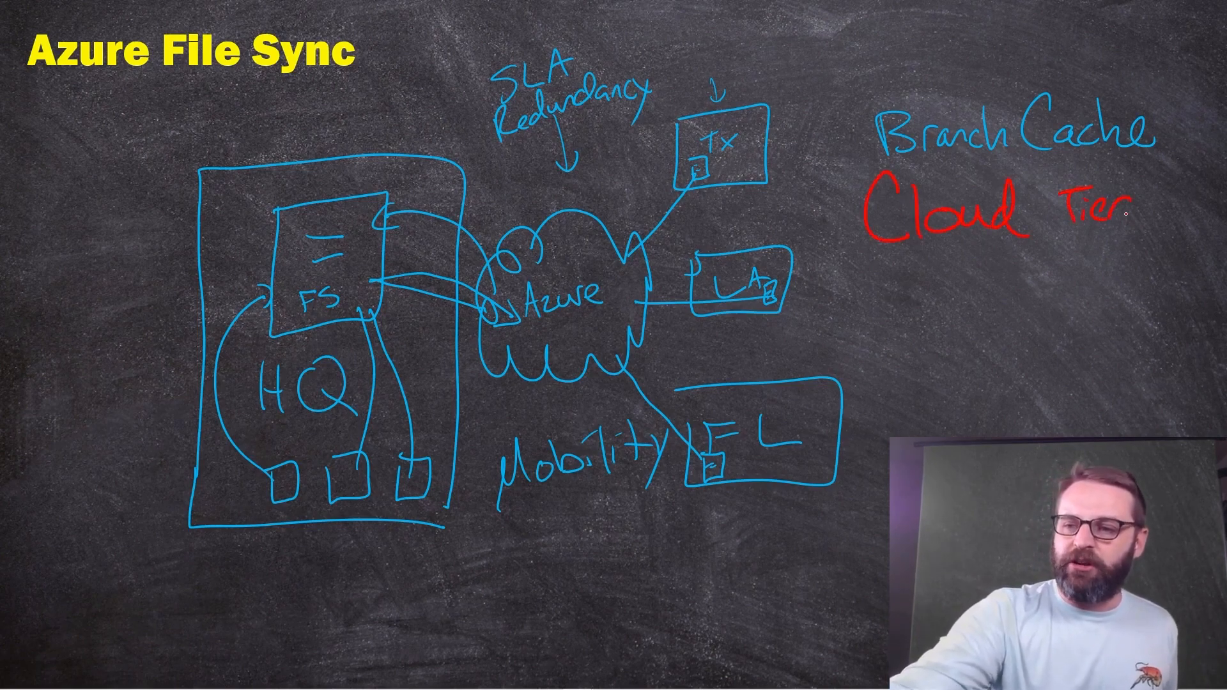
text(ing)
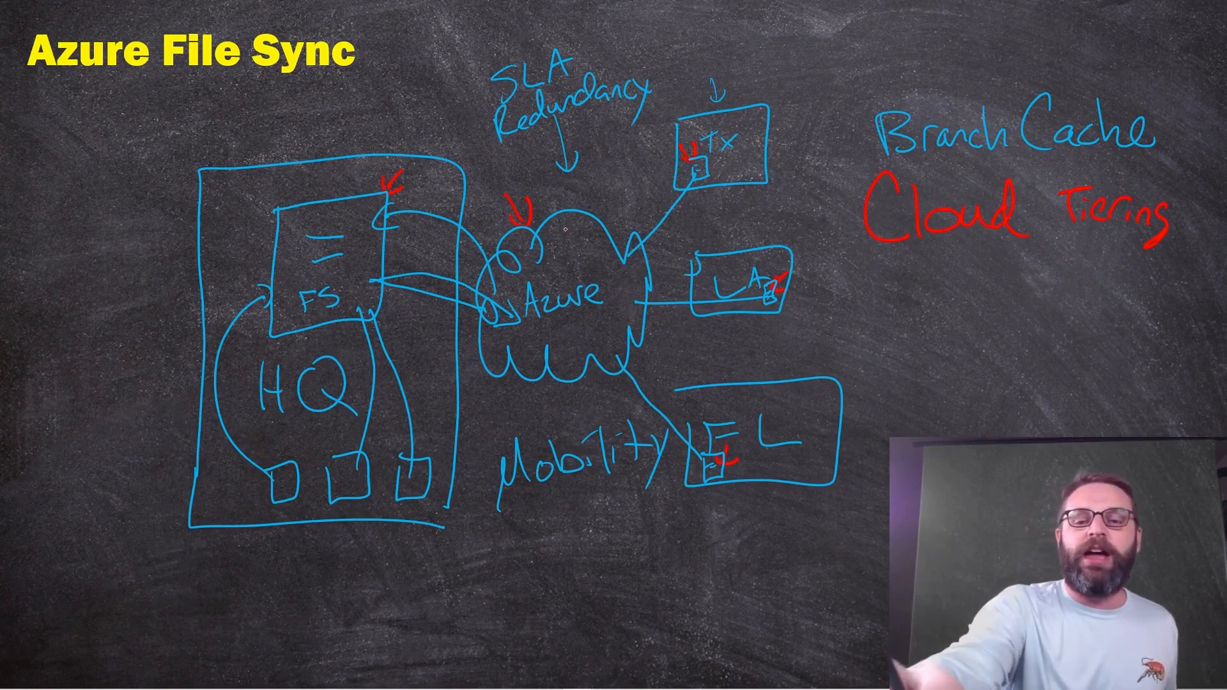
Handwrite 'Cold' in red near the Cloud Tiering note
text(Cold)
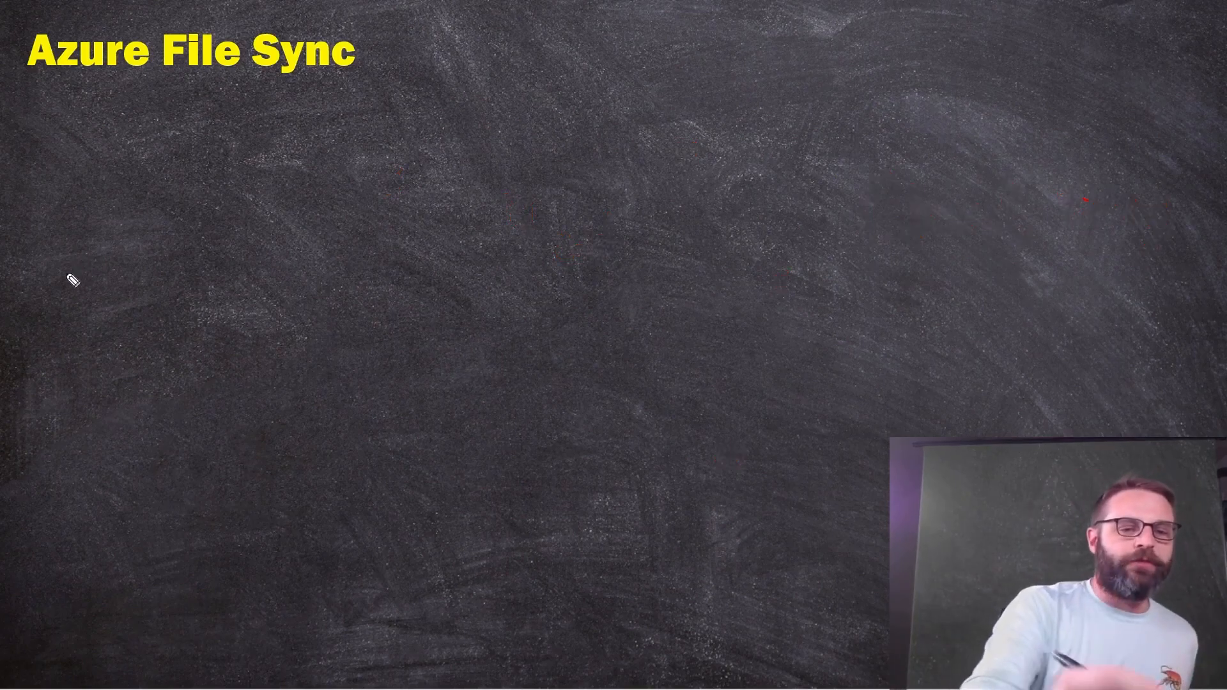
Handwrite the Deploy list with '1. Azure Storage' and 'Azure File Sync' beneath it
drag(54, 207, 66, 278)
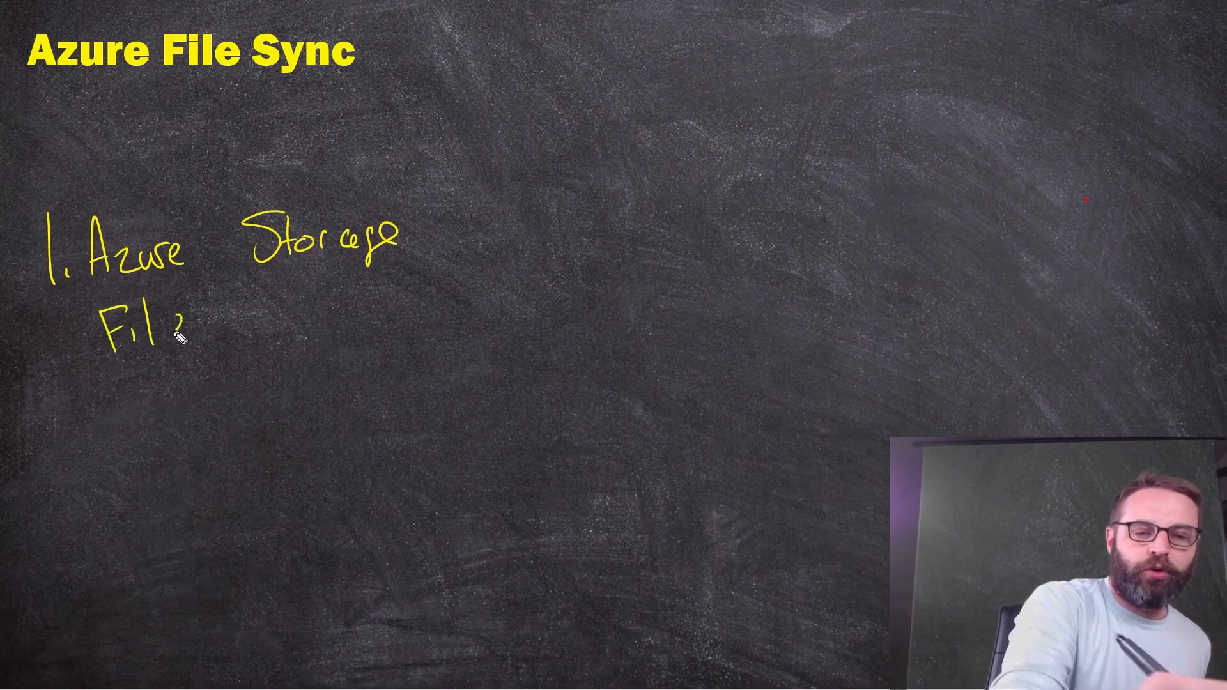
text(Storage)
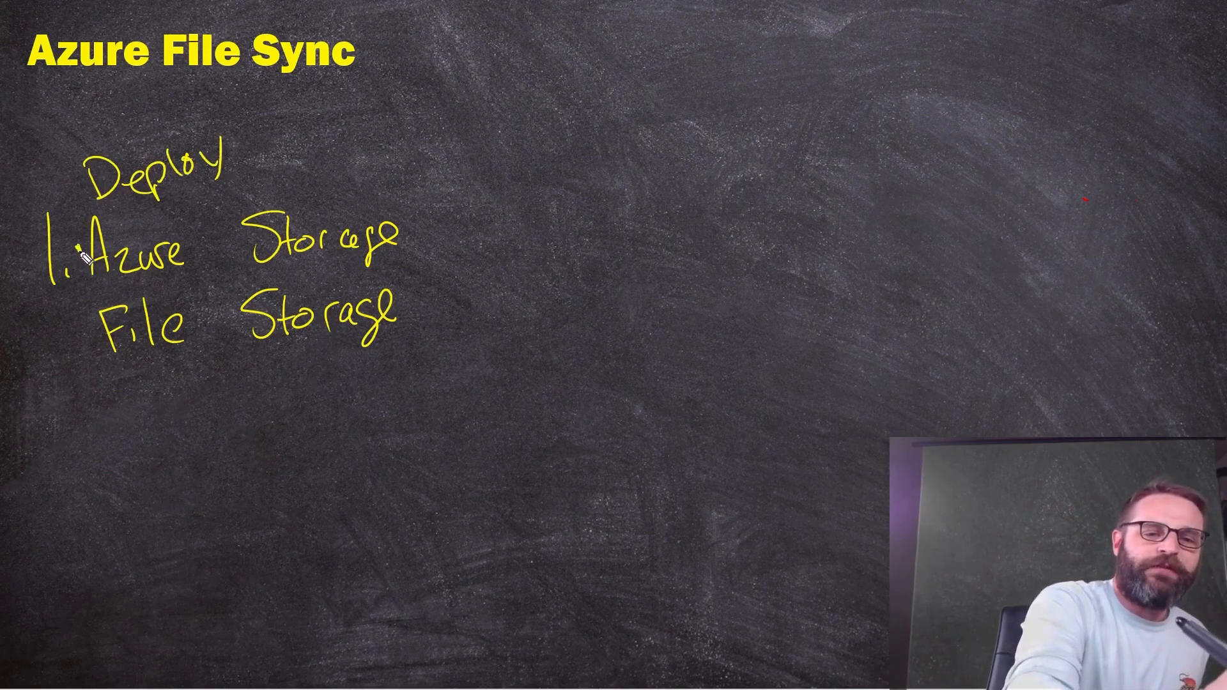
mouse_move(95, 338)
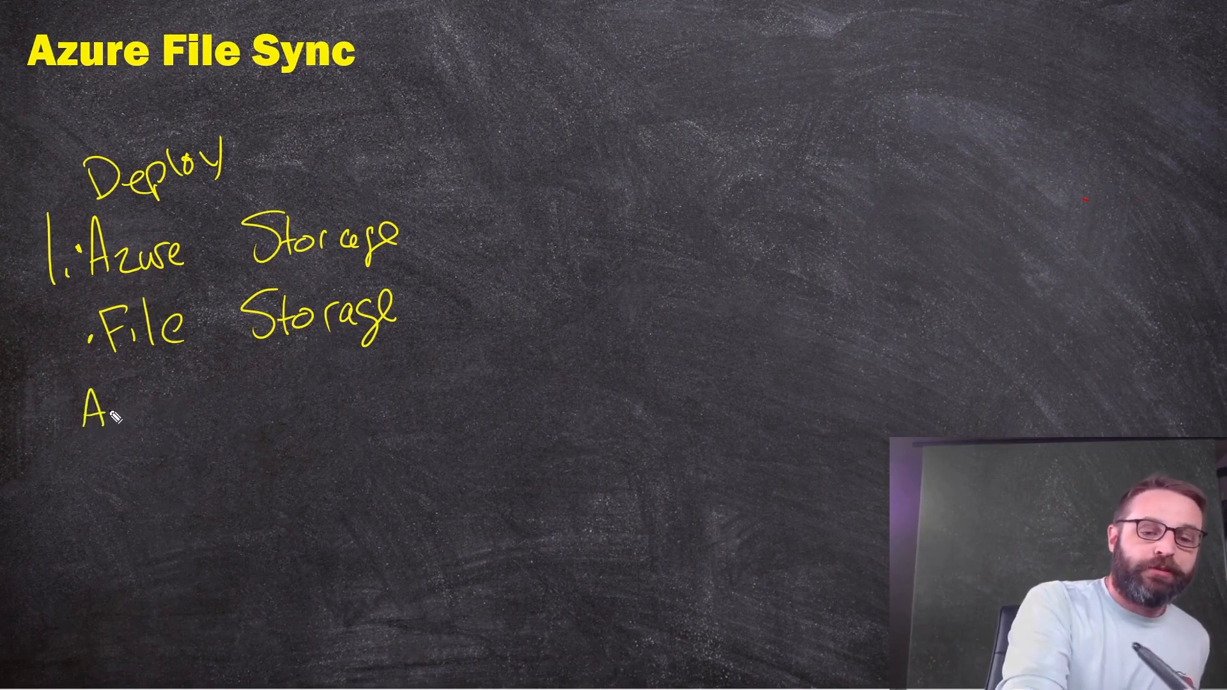
text(Azure File Sync)
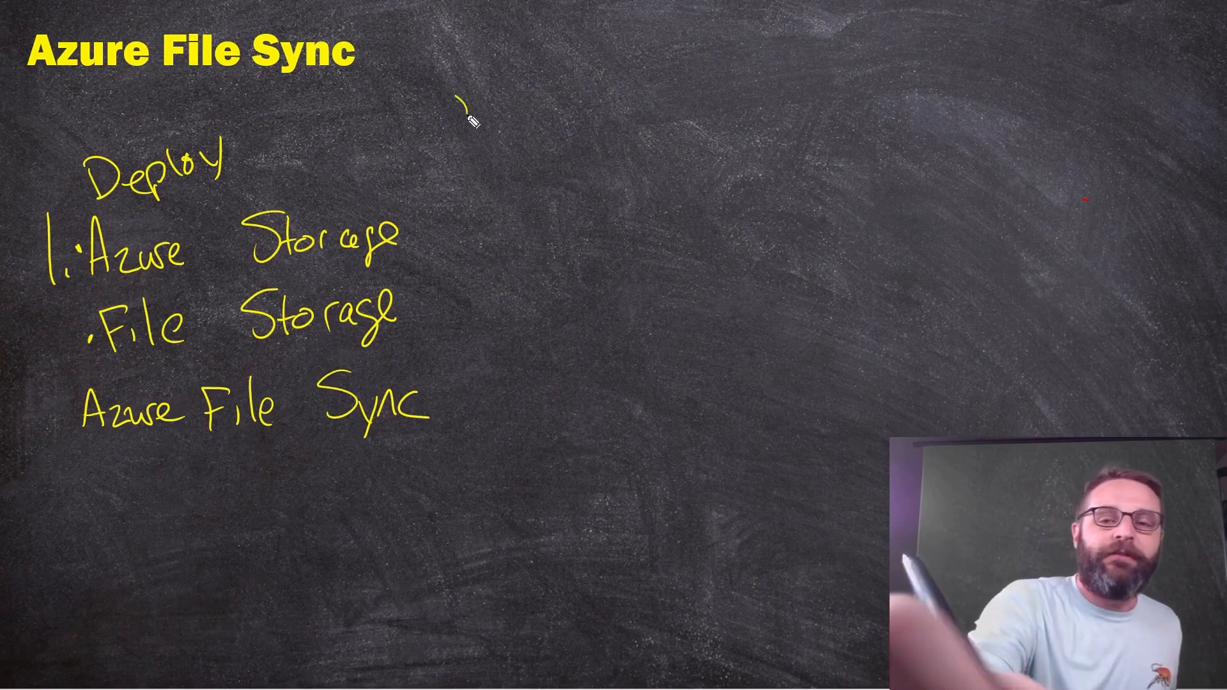
Sketch a cloud near the top of the board with lines down to the server boxes
drag(465, 118, 668, 121)
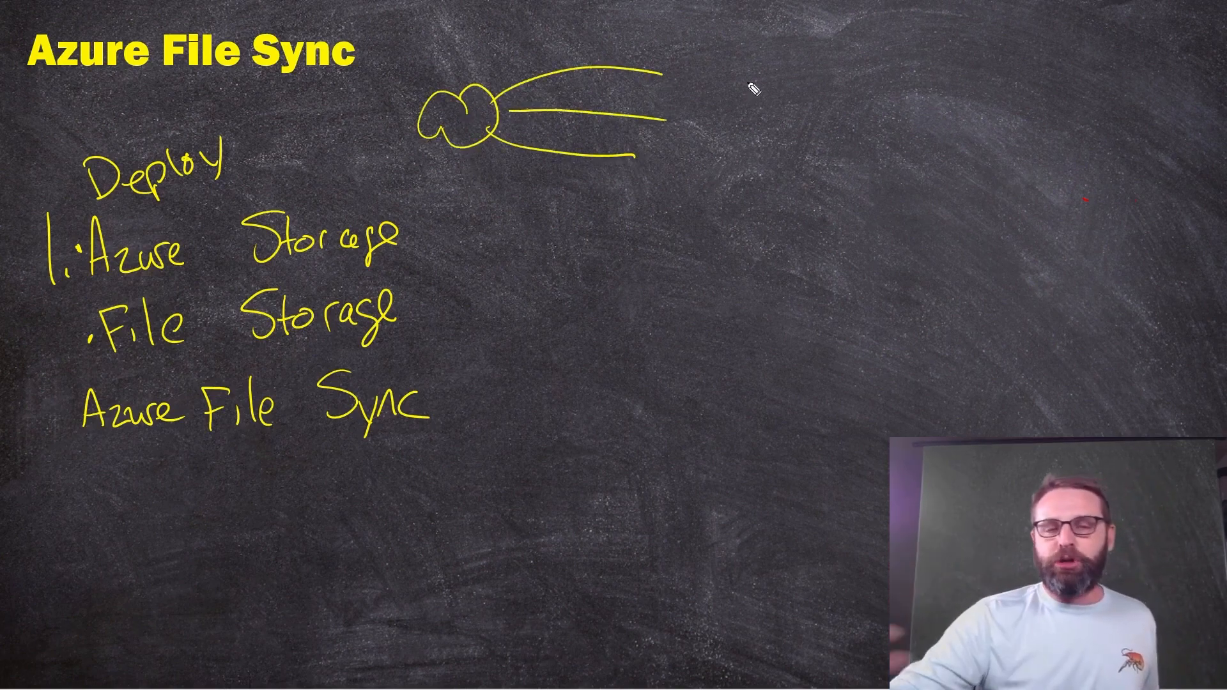
drag(677, 59, 716, 102)
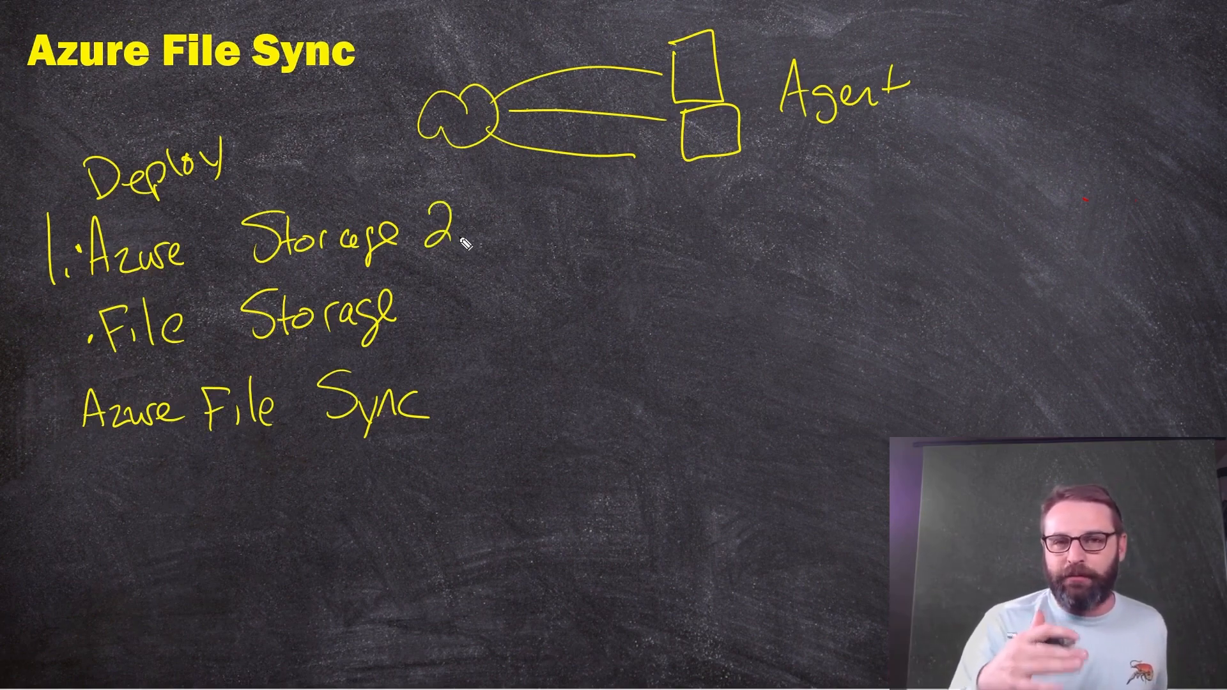
Handwrite '2. Assessment' with the 'B) Powershell' sub-point below it
text(As)
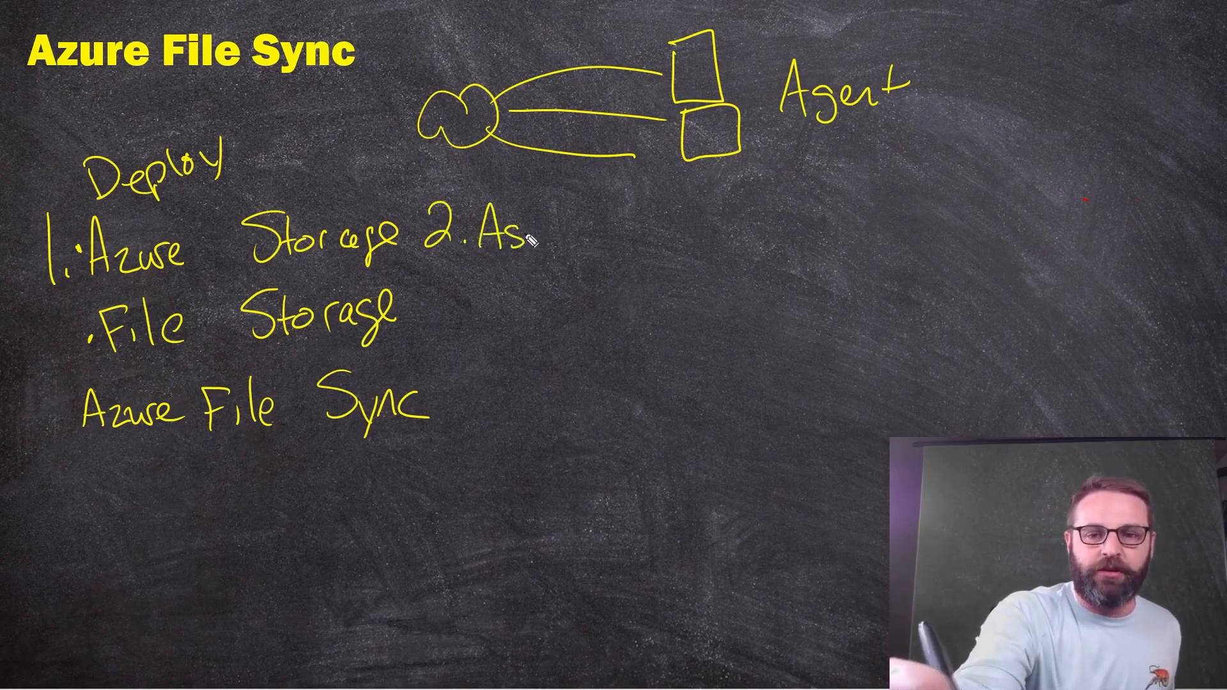
text(essm)
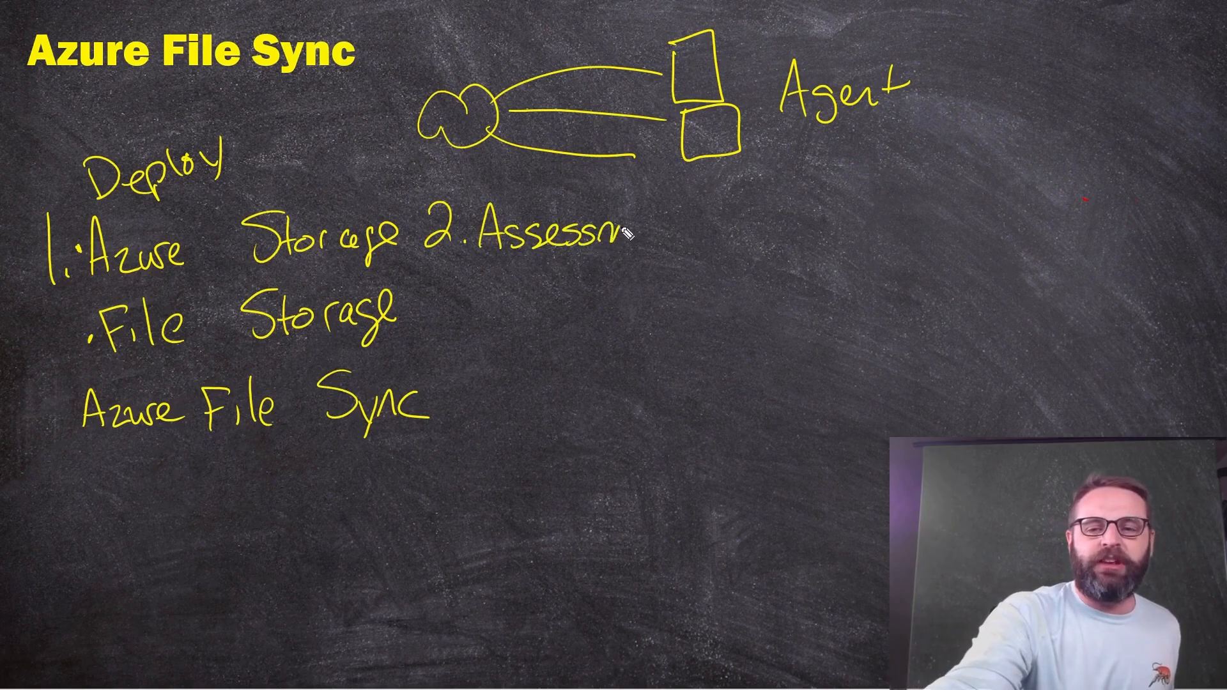
text(ent)
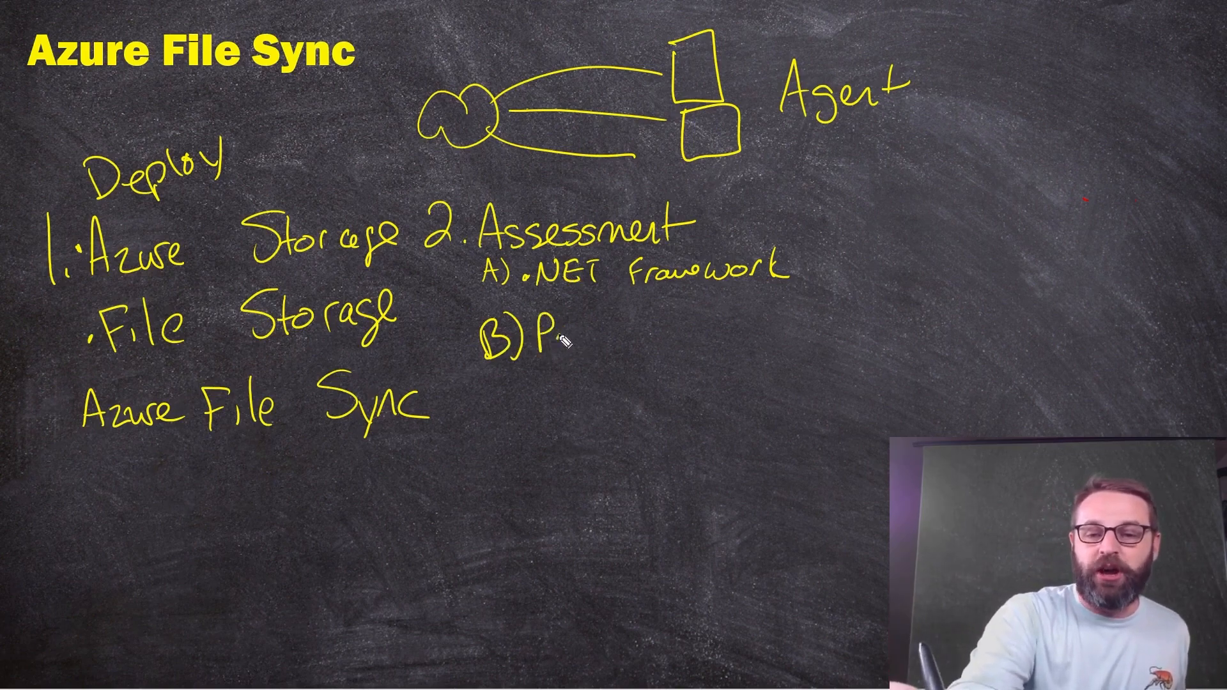
text(Powershell)
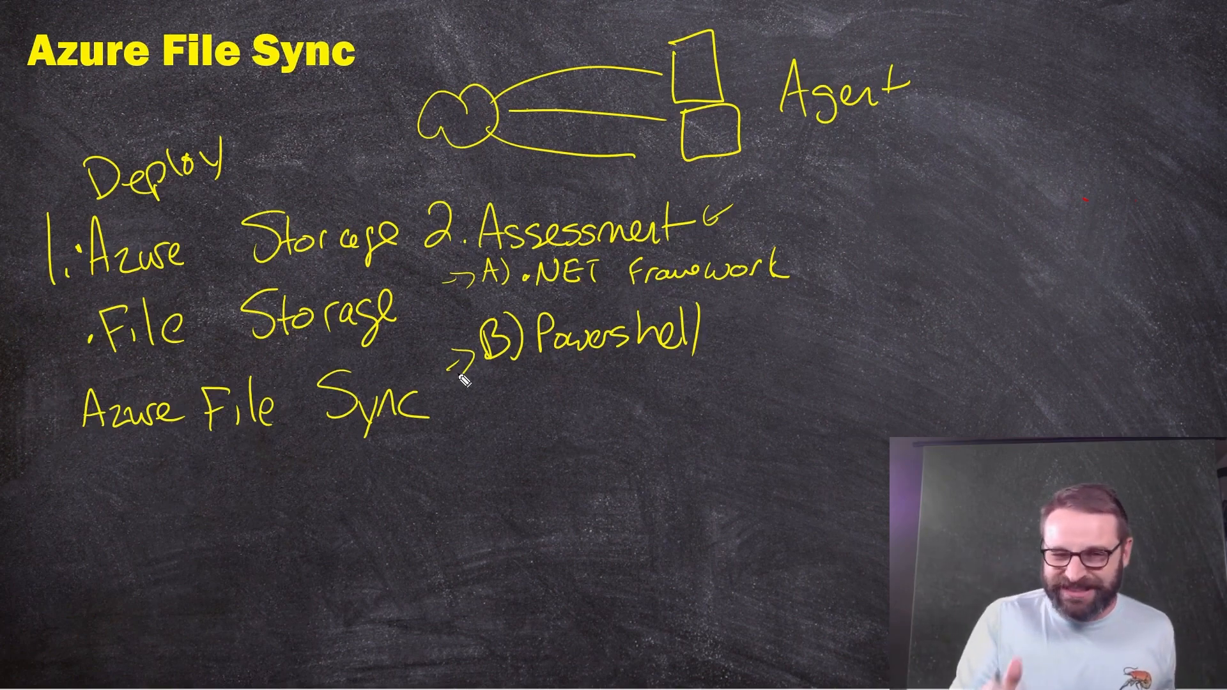
mouse_move(792, 216)
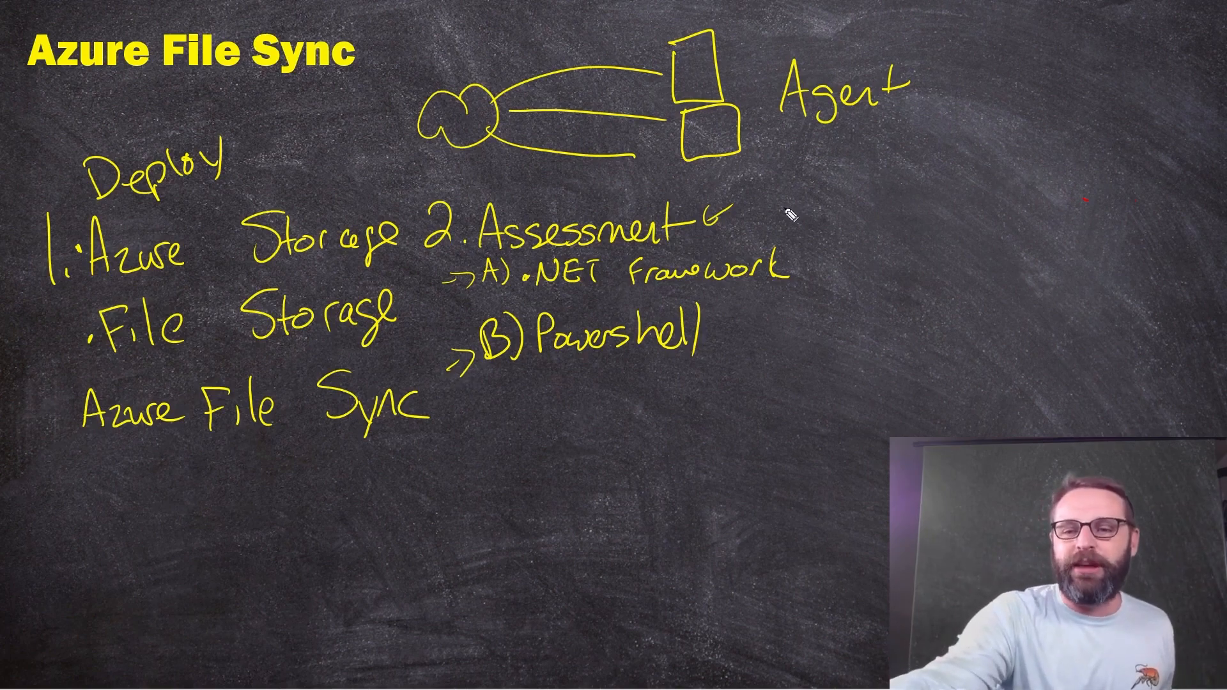
Handwrite '3) Install Agent' and '4) Azure Configure Az File Sync' to the right
text(3)Install)
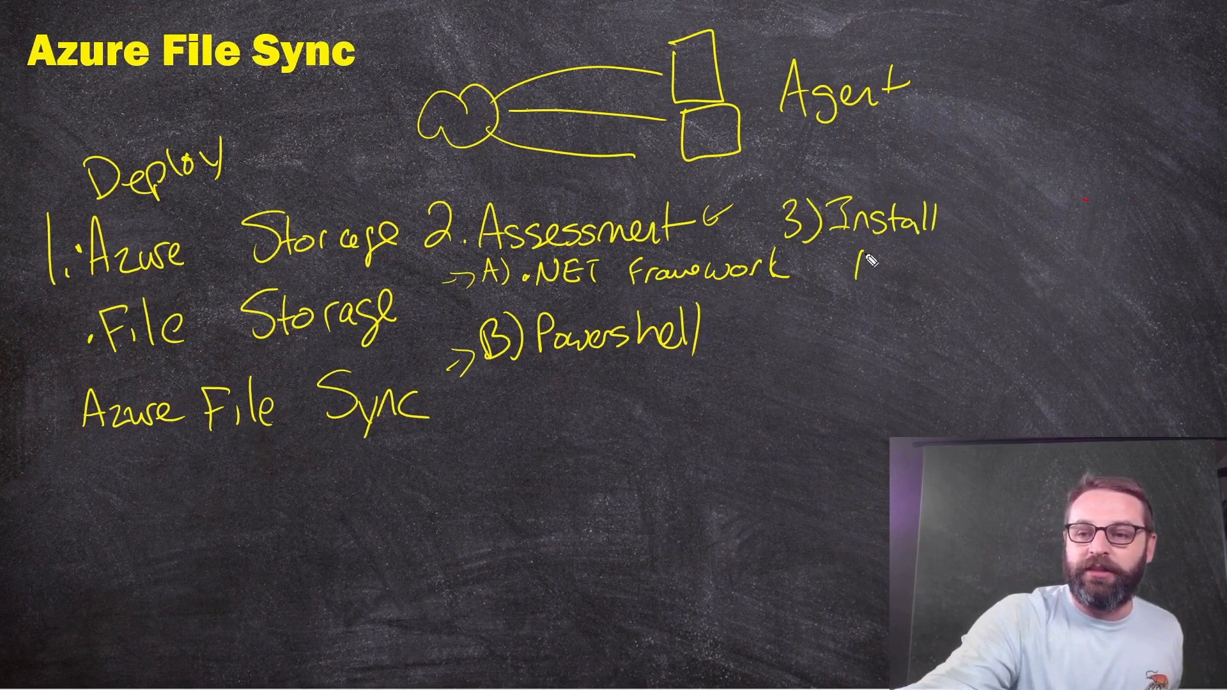
text(Agent)
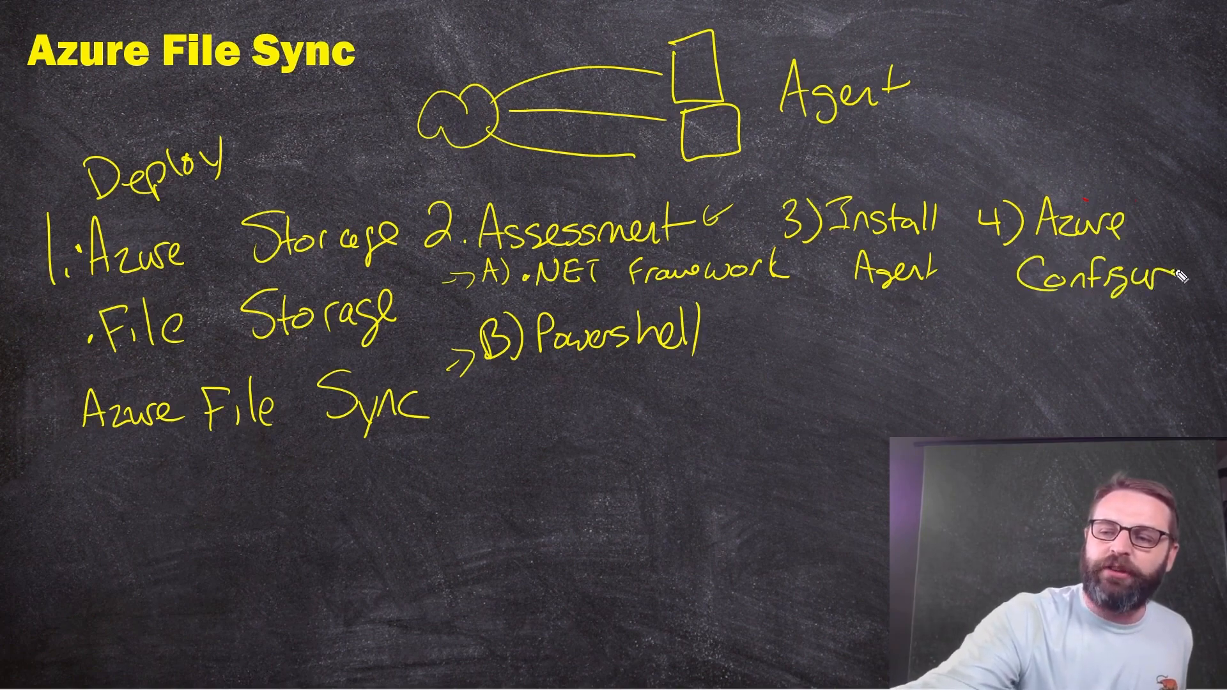
text(Az File)
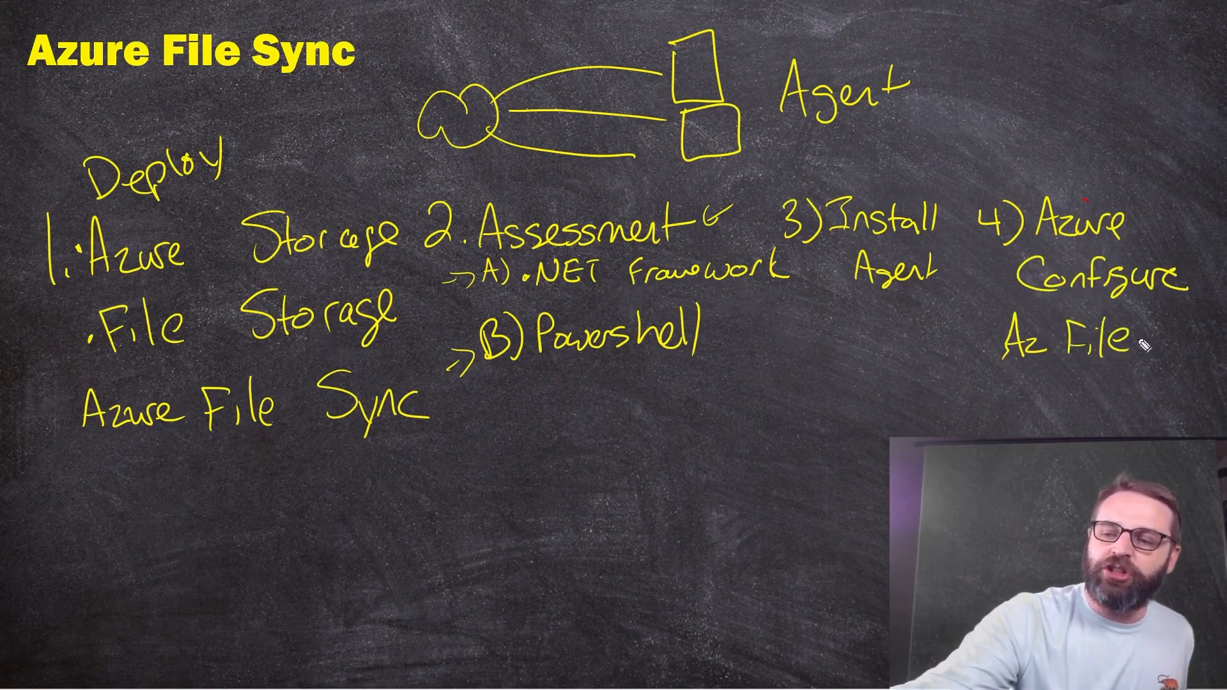
text(Sync)
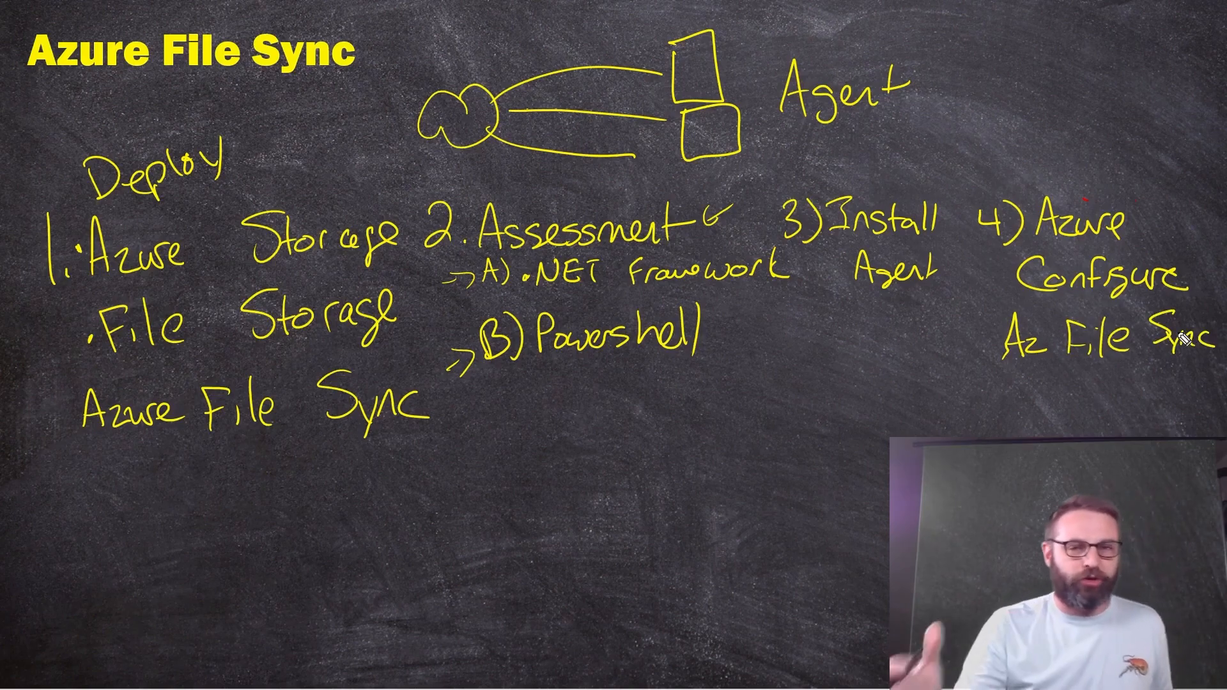